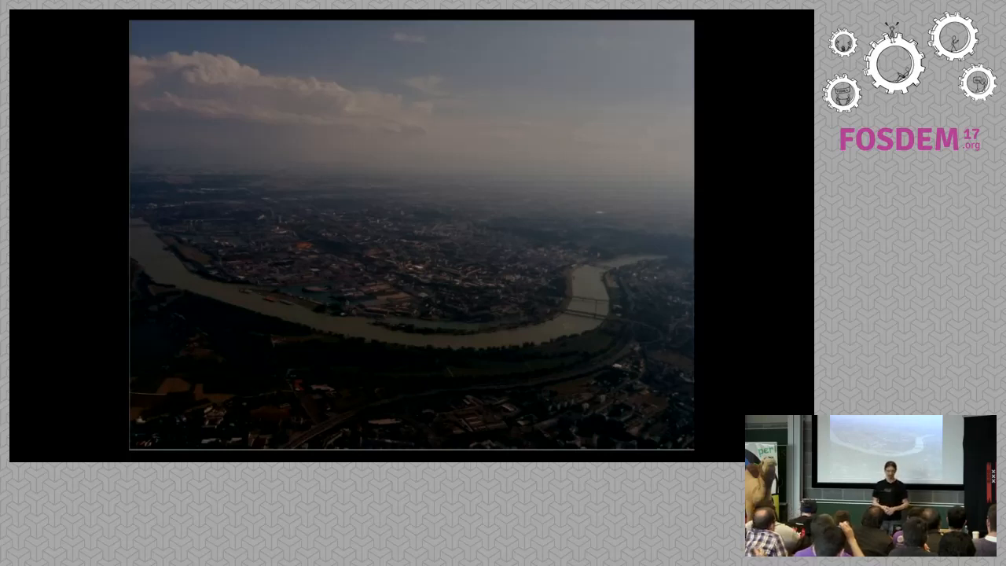
Log in to the local Dancr blog app with the entered username and password.
{"action": "key", "text": "Right"}
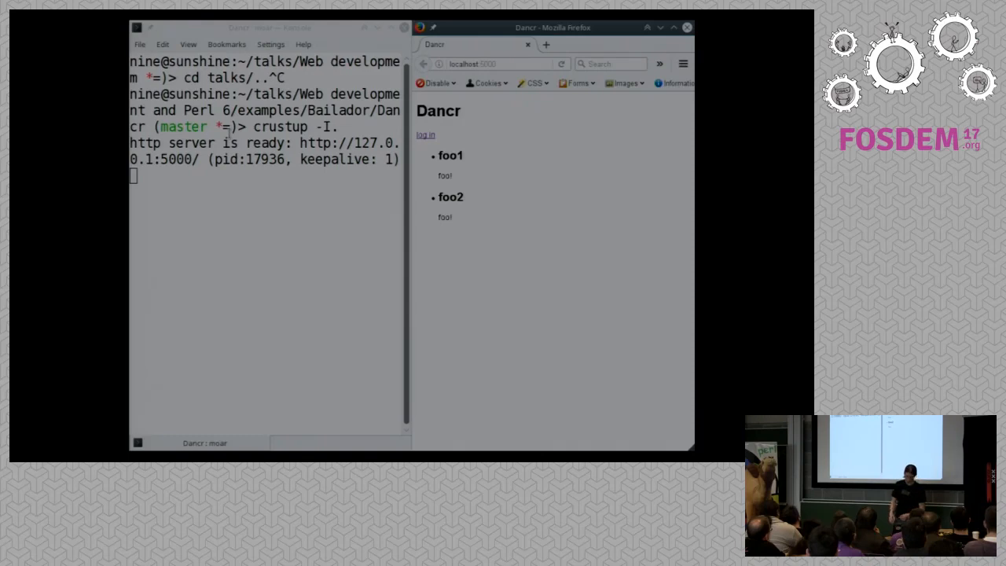
{"action": "mouse_move", "coordinate": [455, 142]}
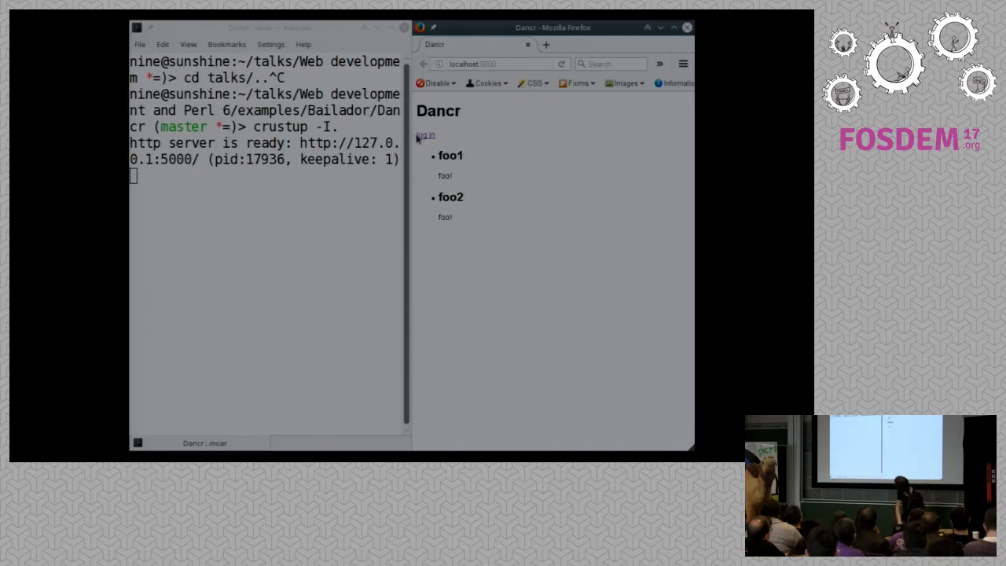
{"action": "left_click", "coordinate": [424, 135]}
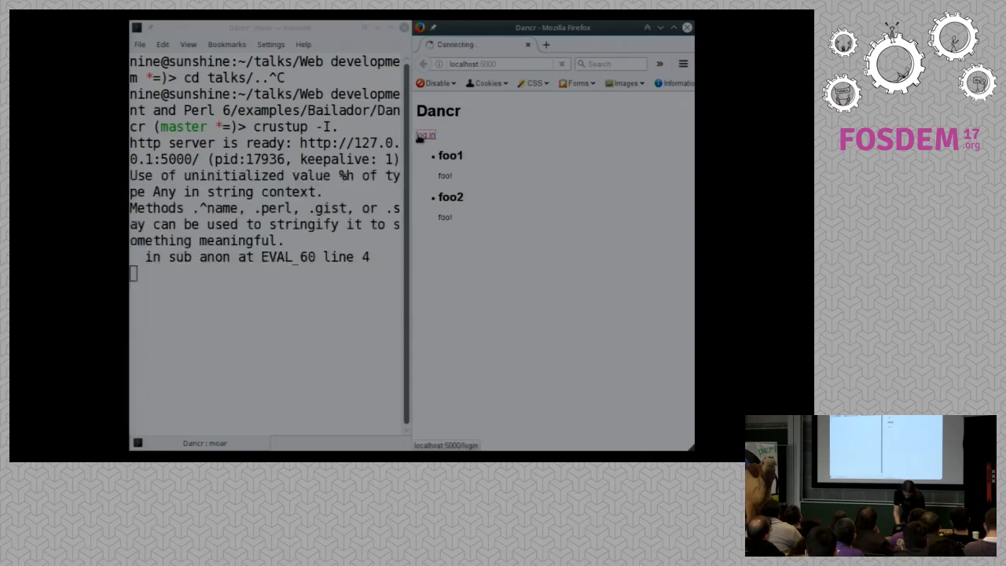
{"action": "left_click", "coordinate": [424, 136]}
{"action": "type", "text": "admin"}
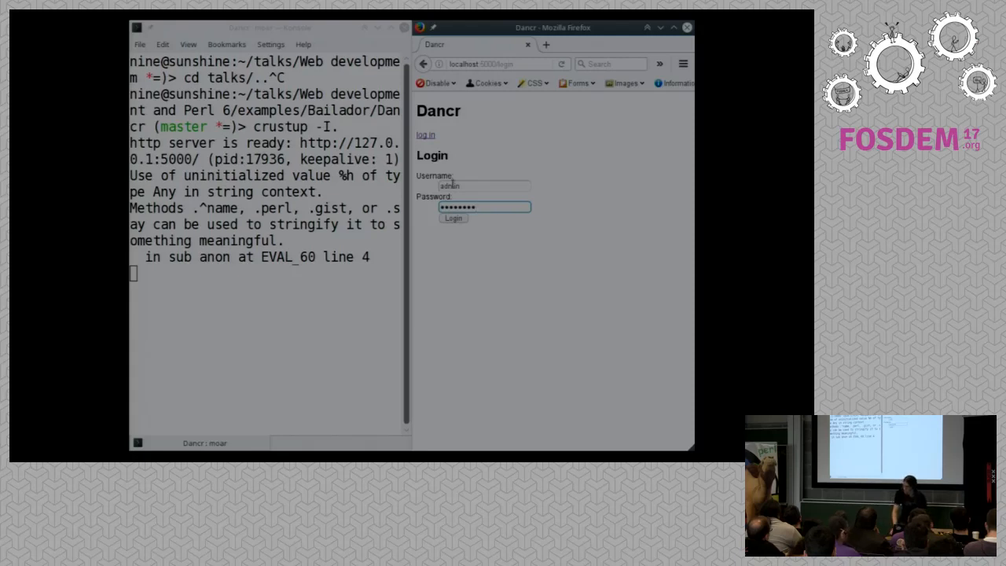
{"action": "left_click", "coordinate": [452, 218]}
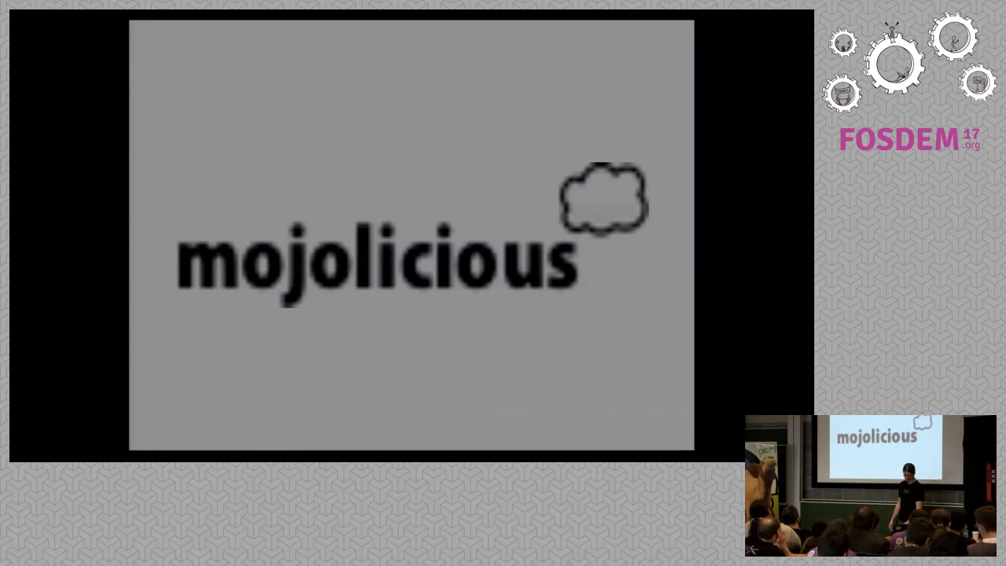
{"action": "key", "text": "Right"}
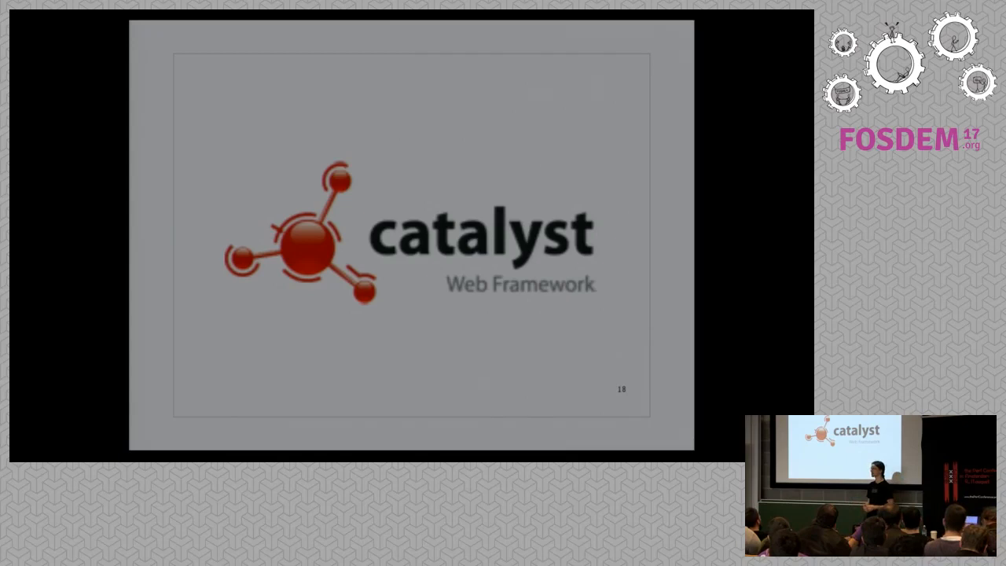